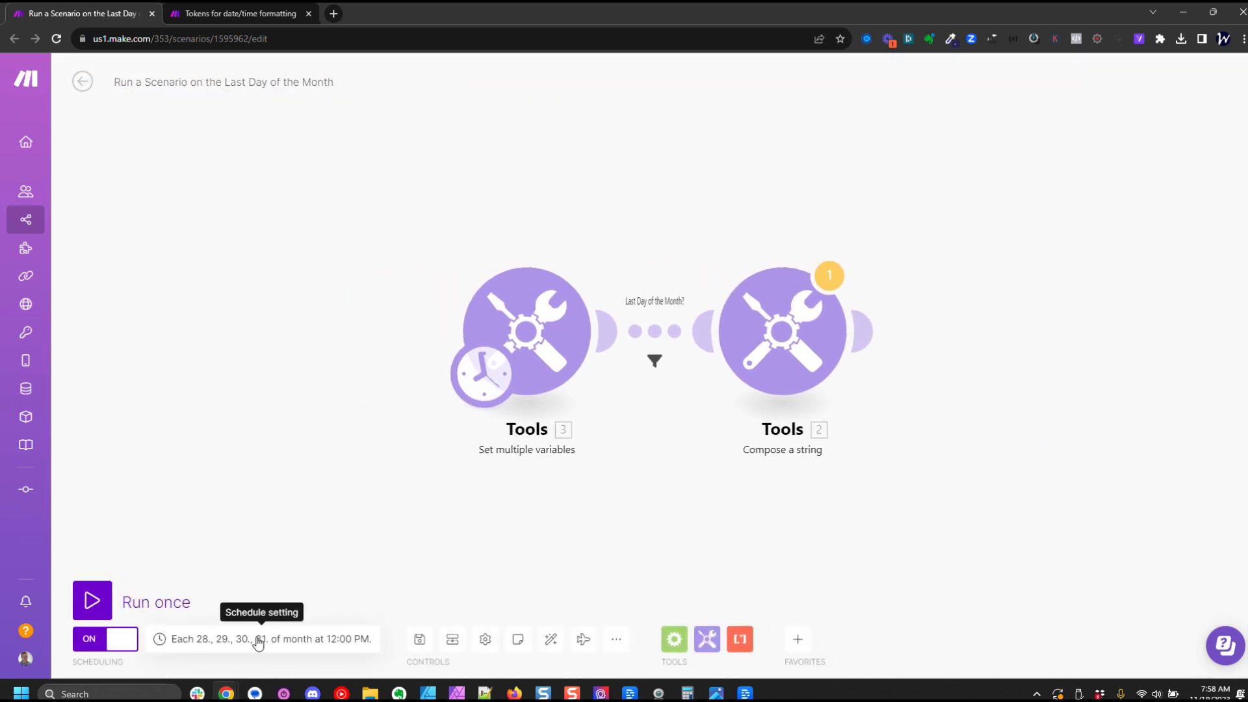
- Schedule the scenario for days 28–31 at noon, then view the Last Day of the Month? filter
left_click(256, 638)
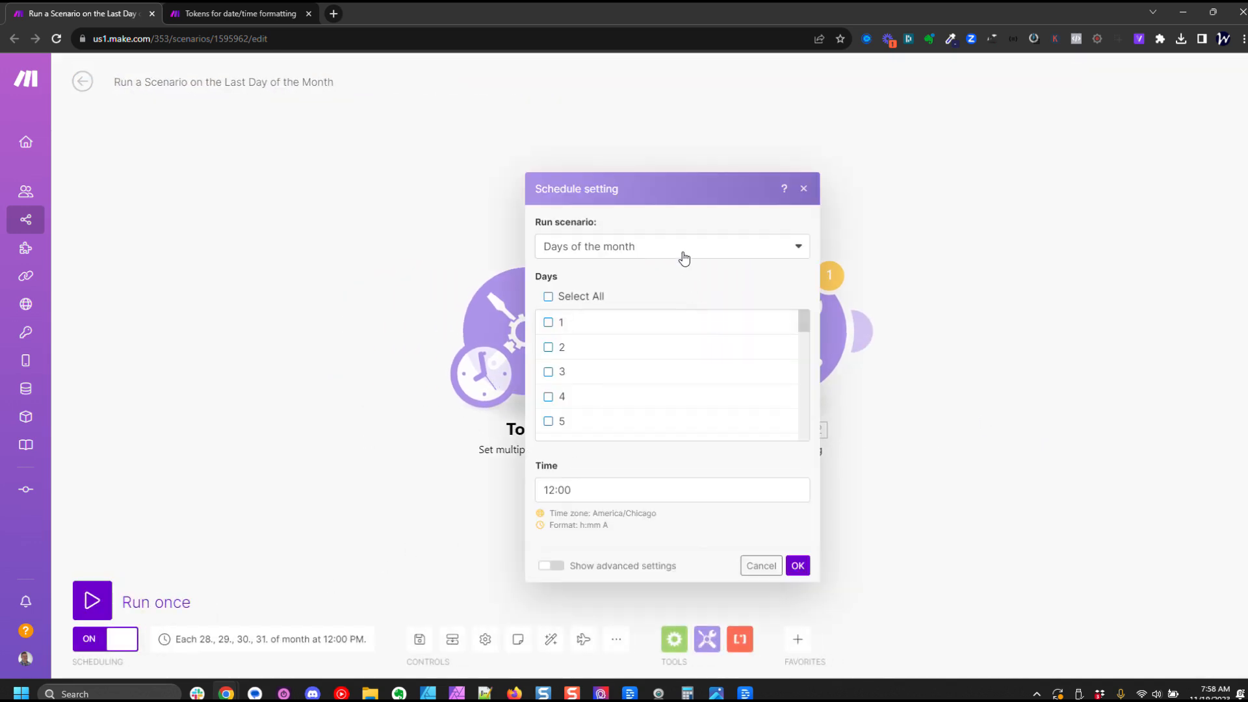
mouse_move(676, 225)
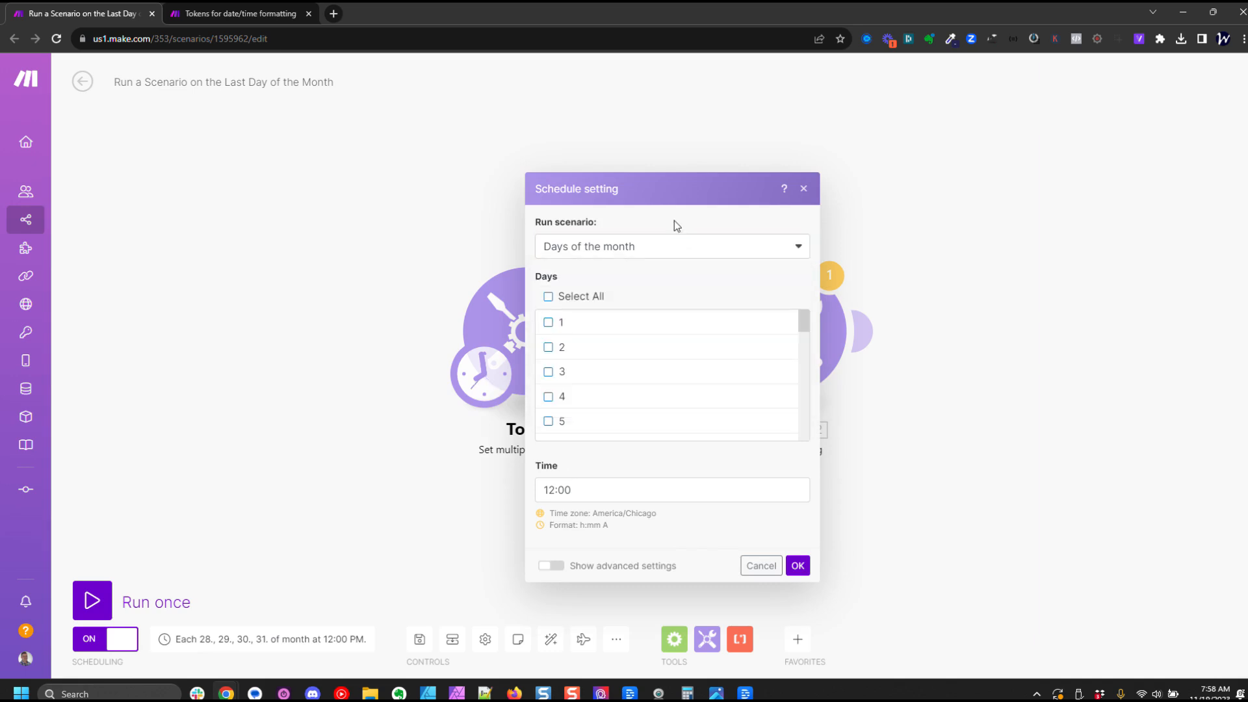
left_click(671, 246)
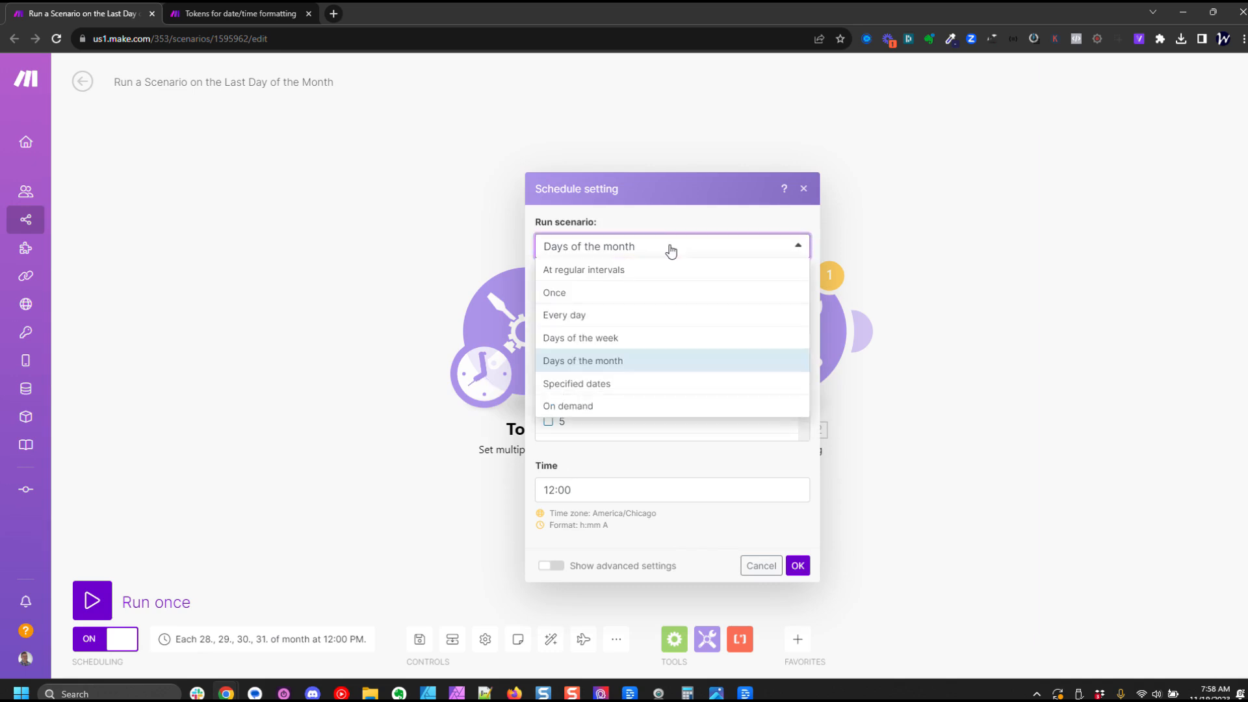
mouse_move(673, 364)
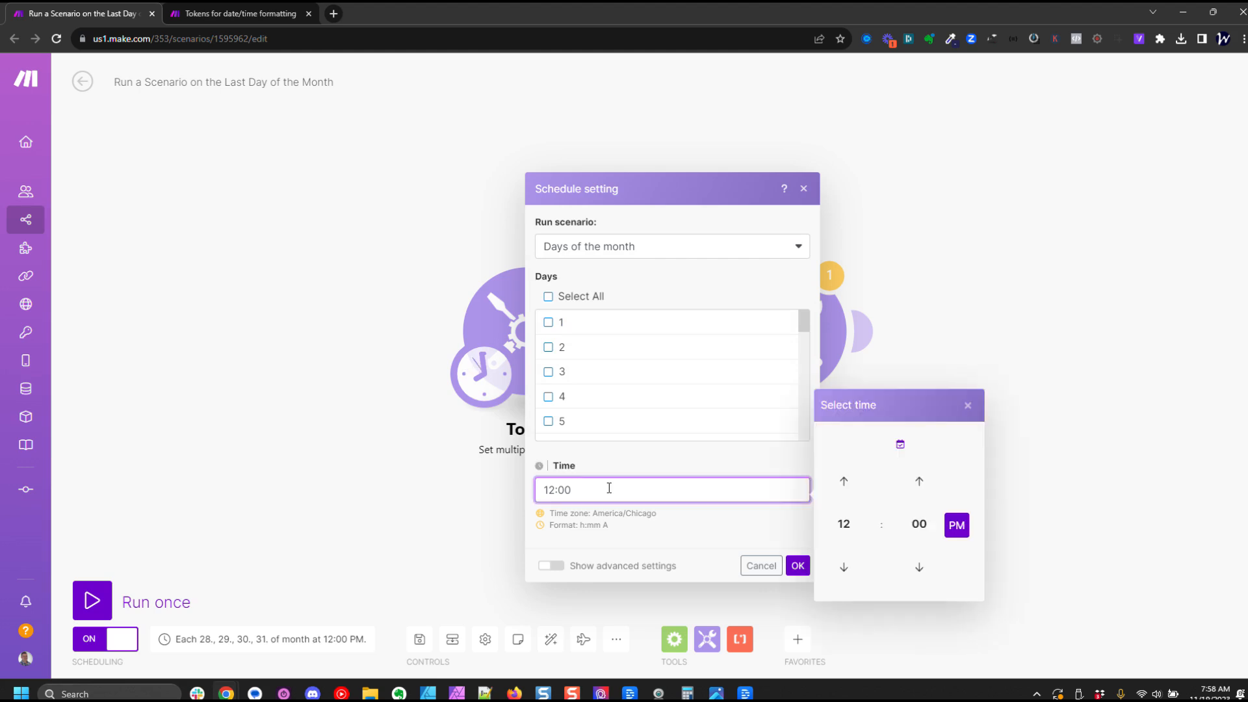
left_click(806, 343)
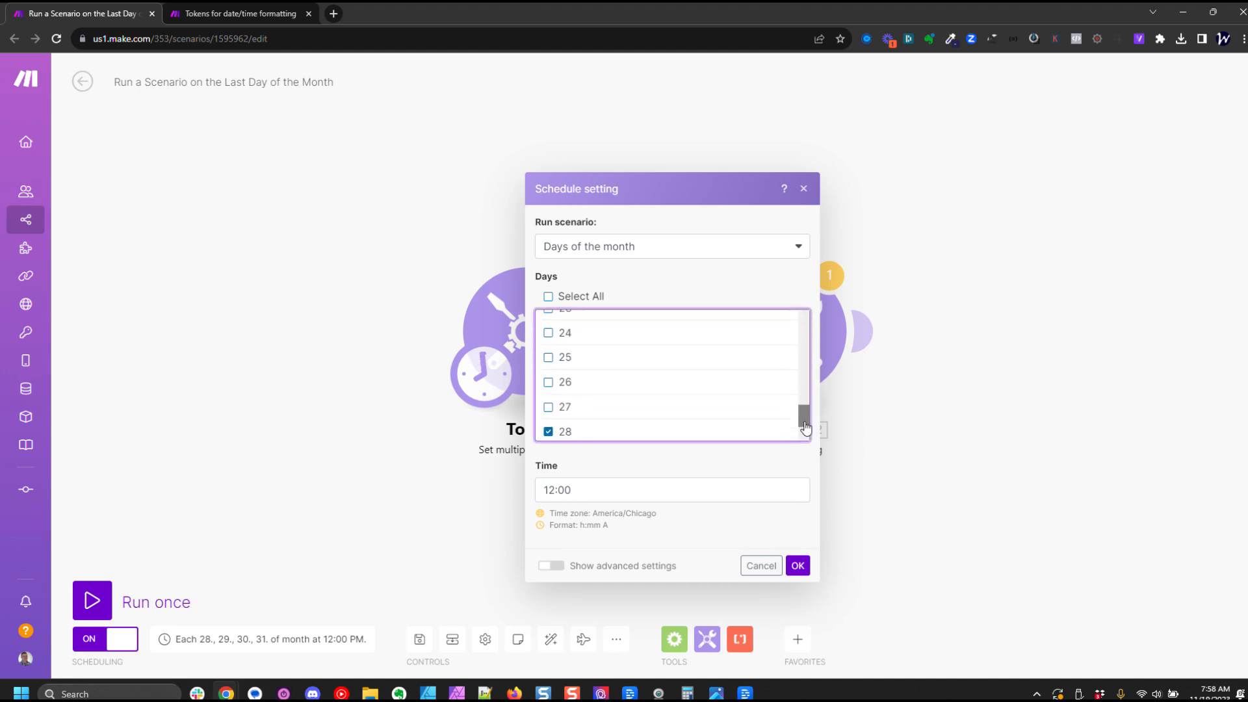
scroll("down", 3)
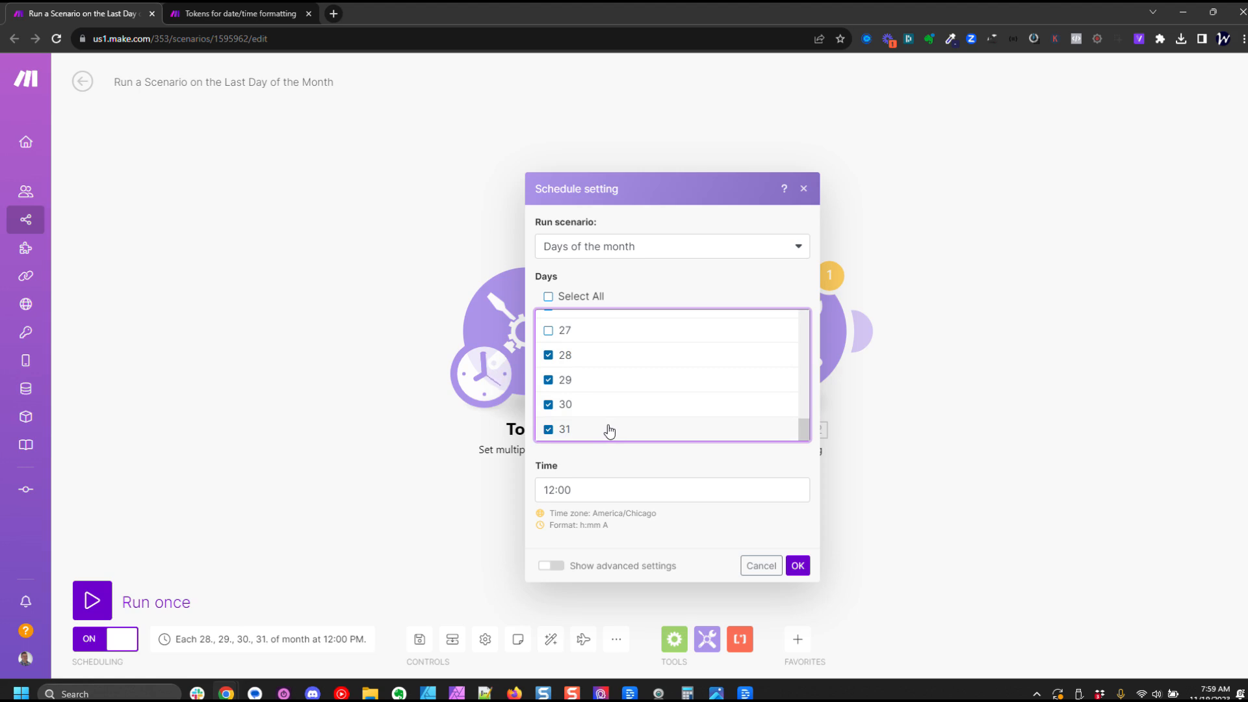
left_click(797, 565)
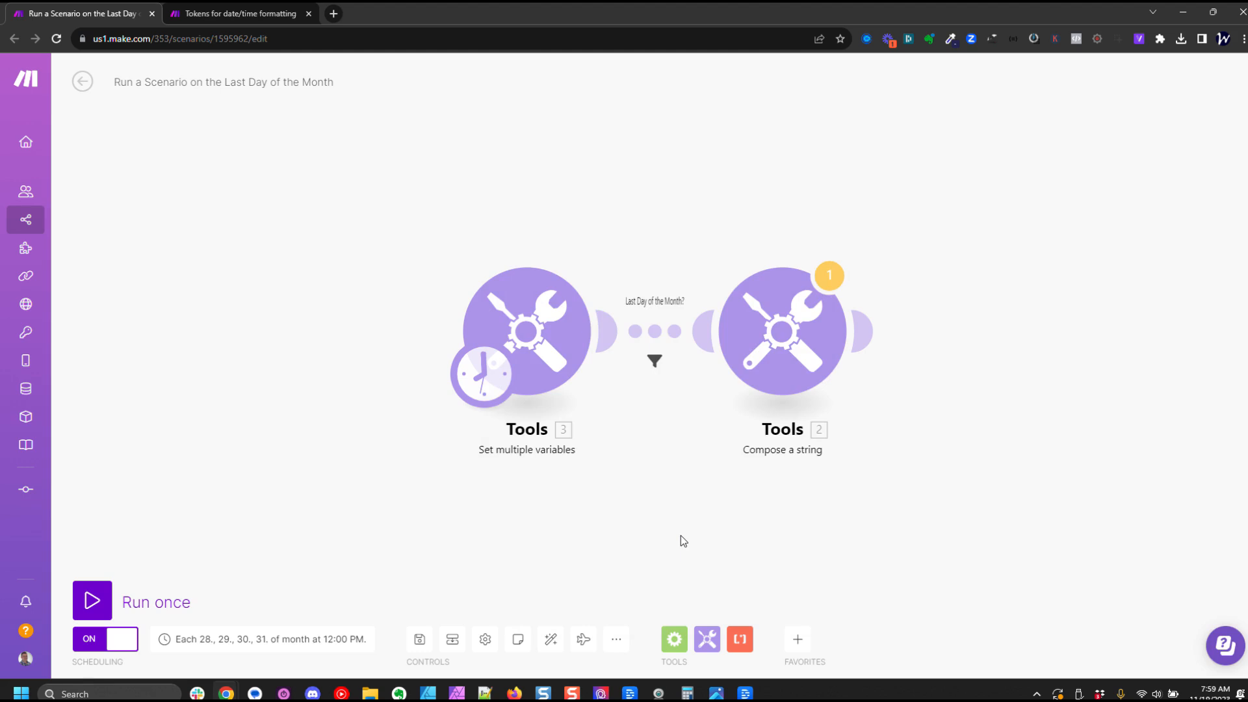
left_click(653, 331)
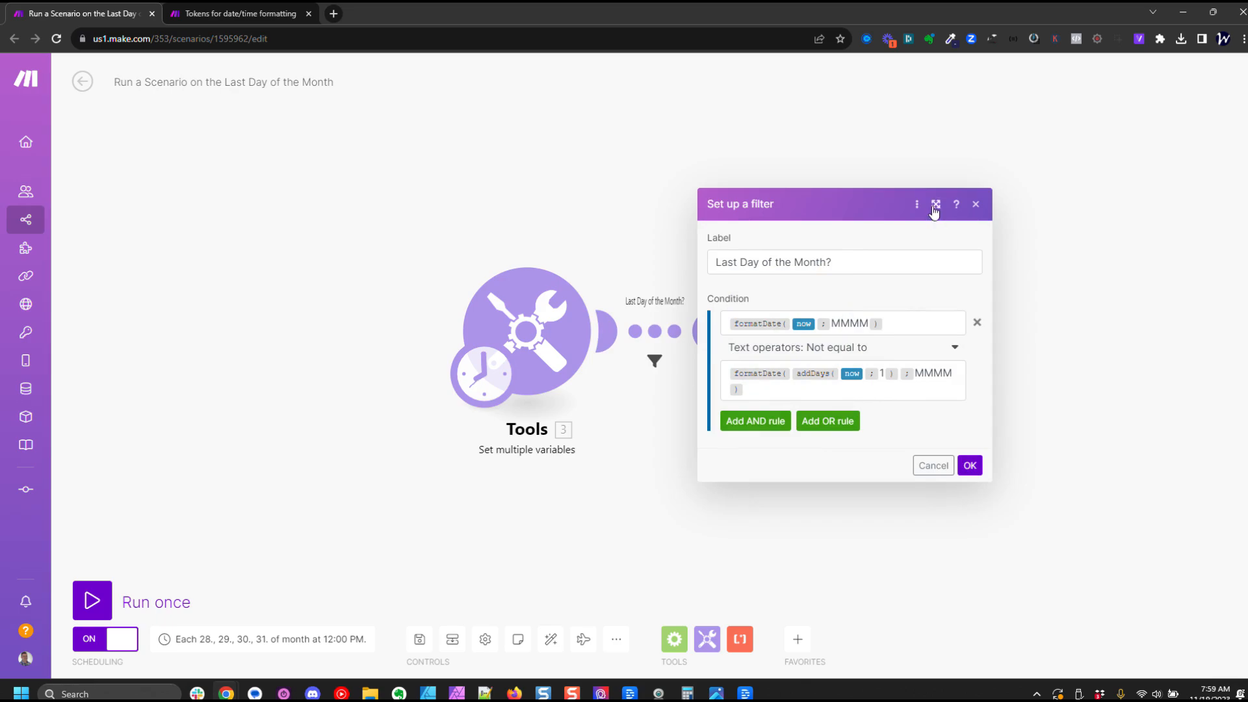
left_click(936, 205)
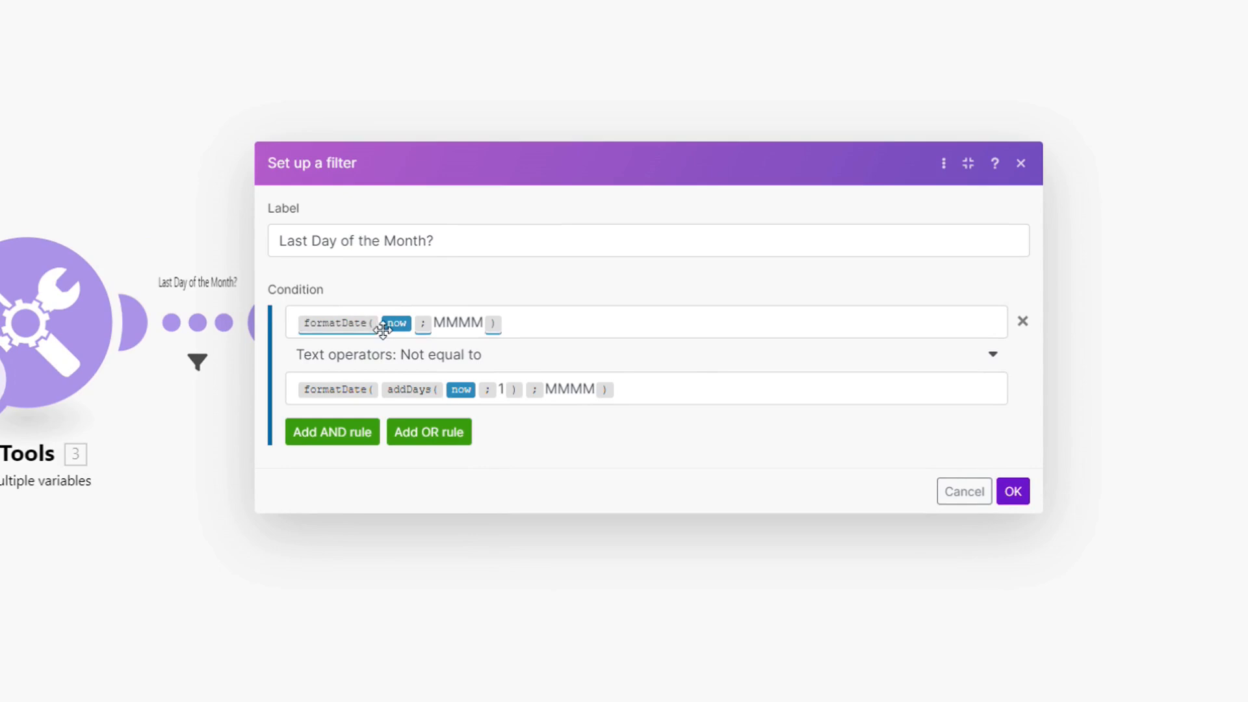
mouse_move(394, 323)
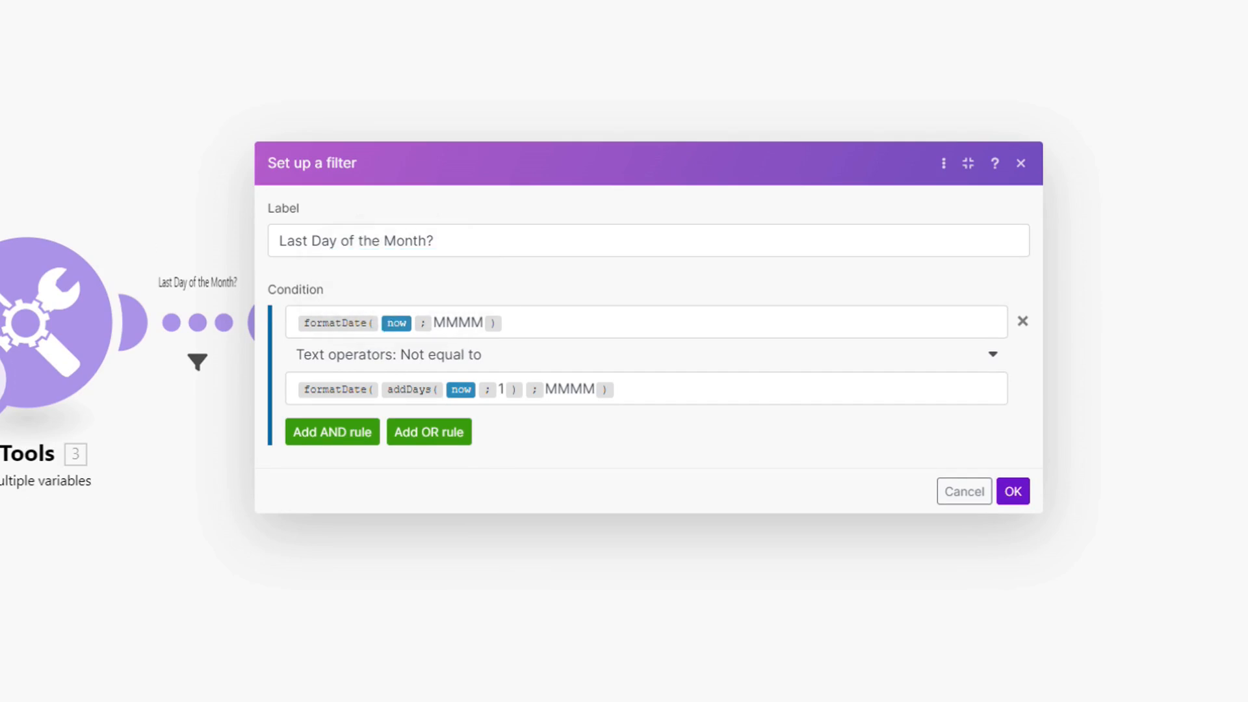
left_click(994, 163)
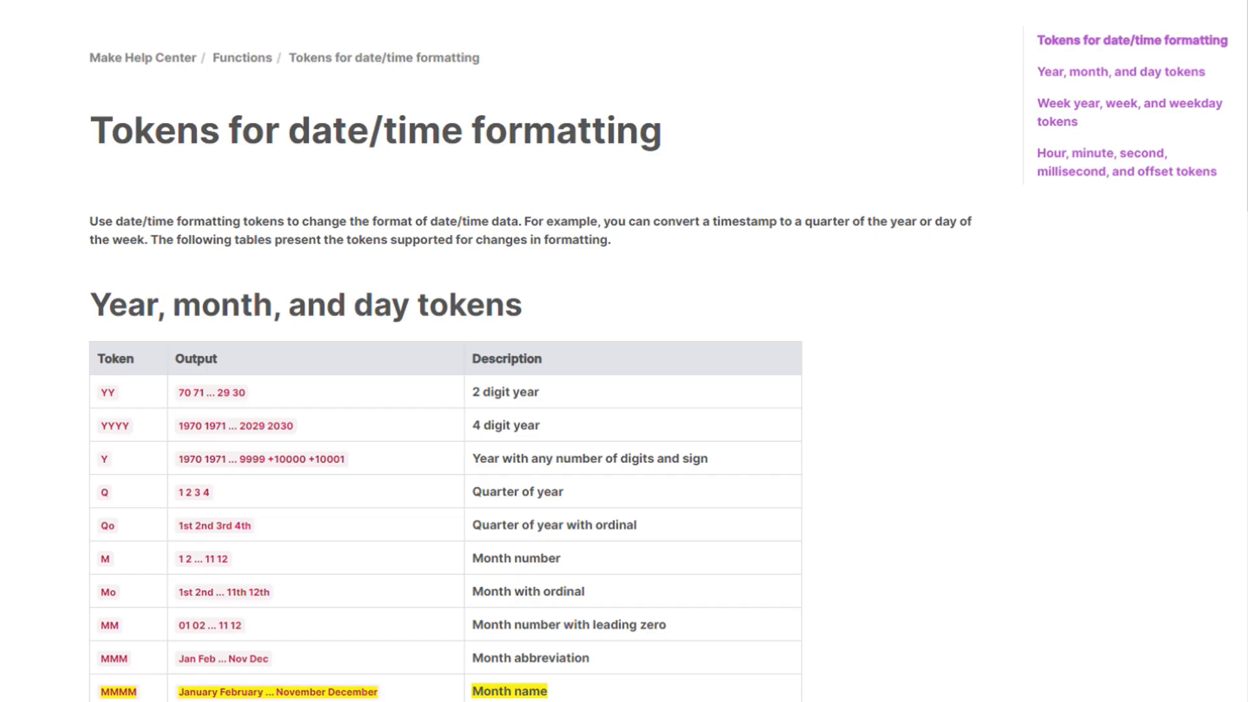
scroll("down", 3)
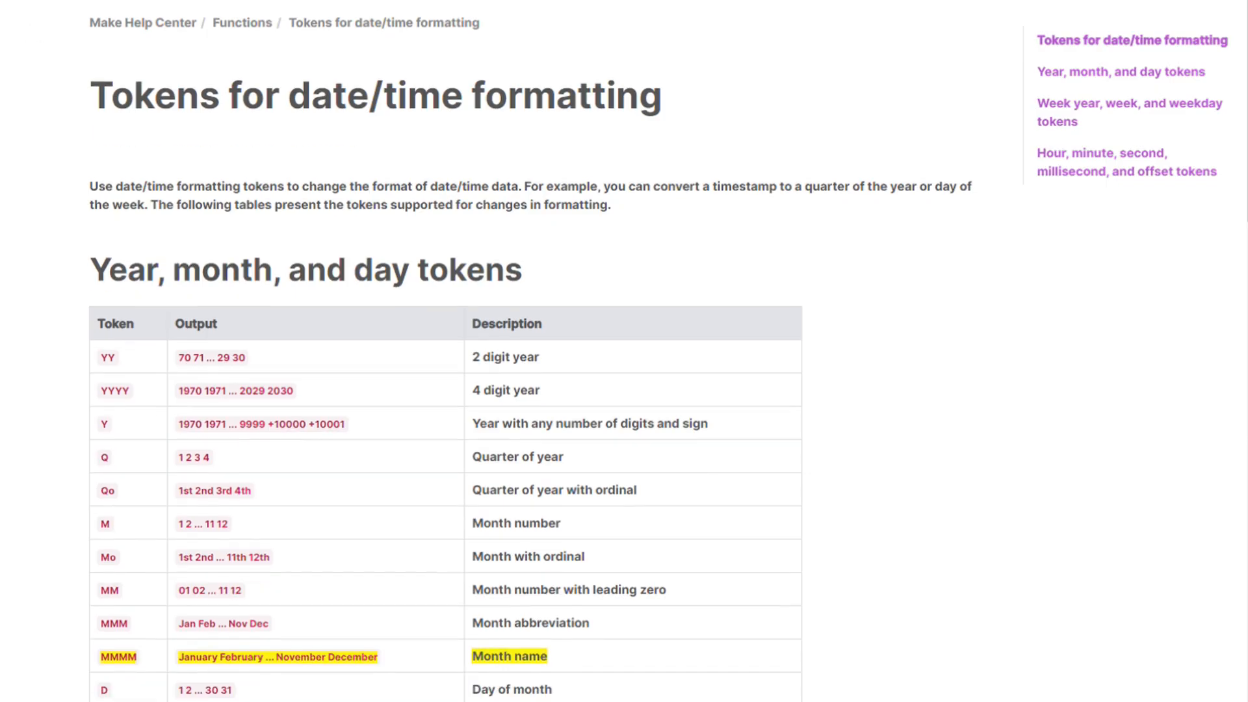
scroll("down", 3)
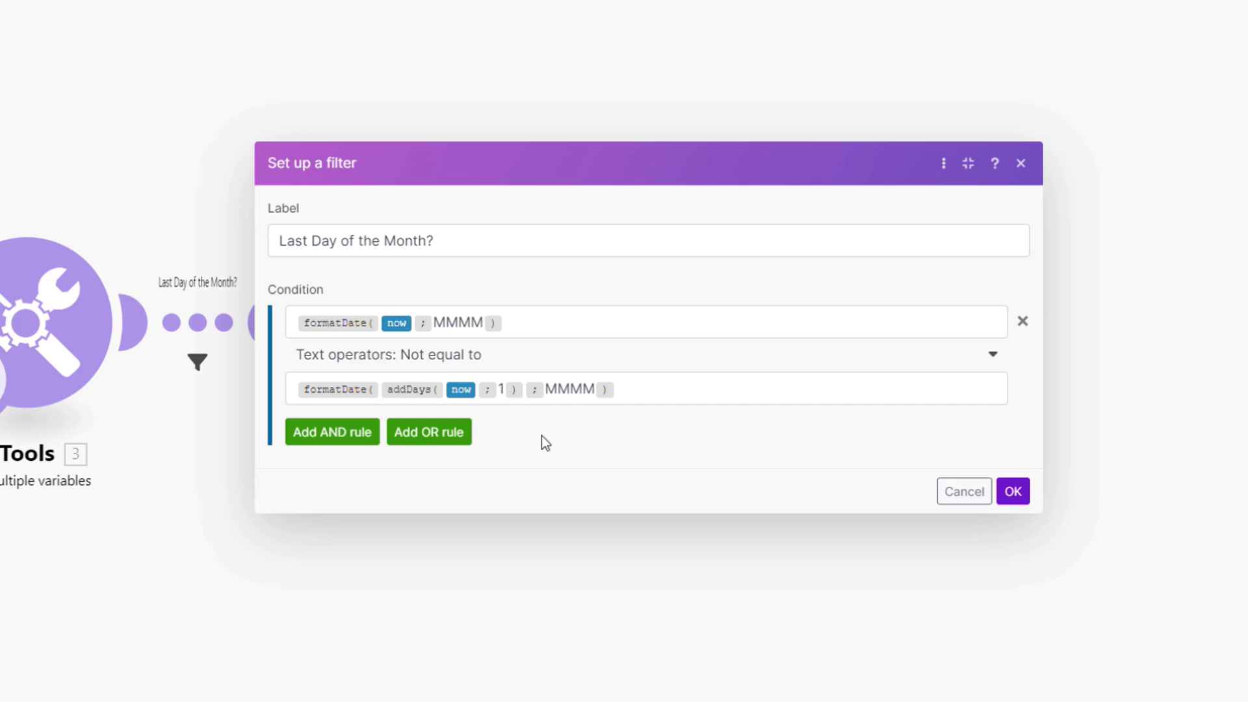
mouse_move(412, 389)
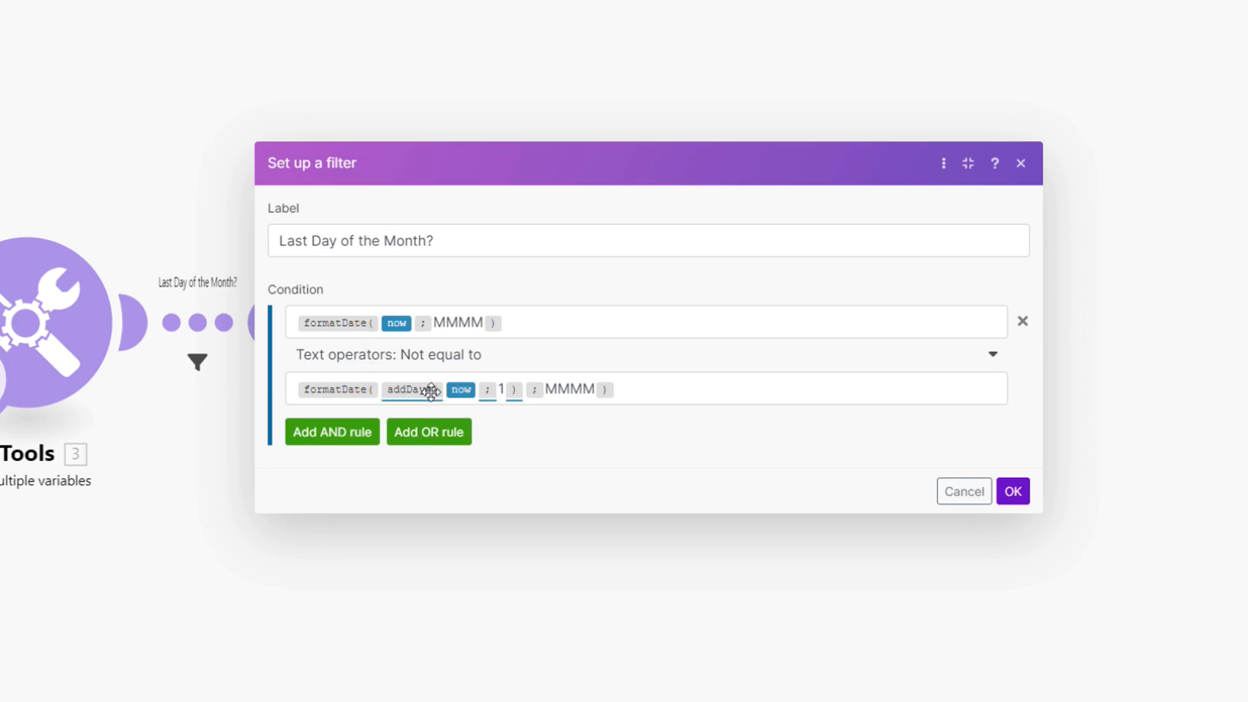
mouse_move(412, 389)
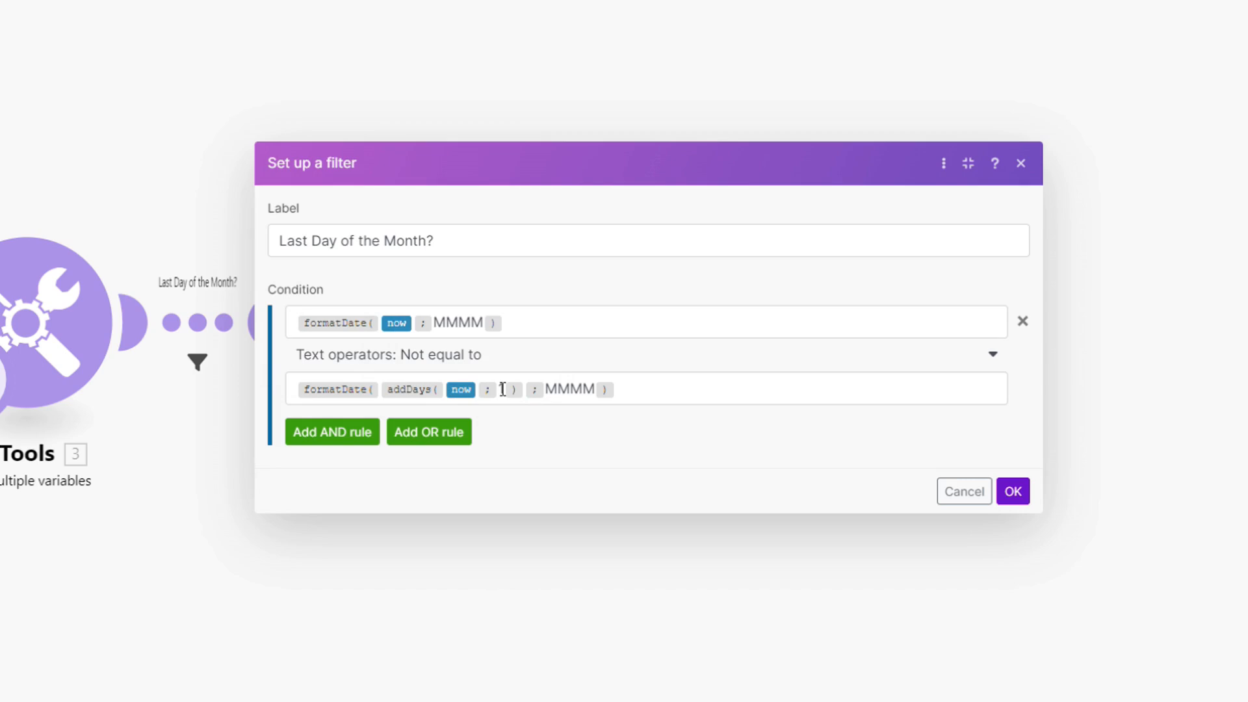
type("1 ) ; MMMM )")
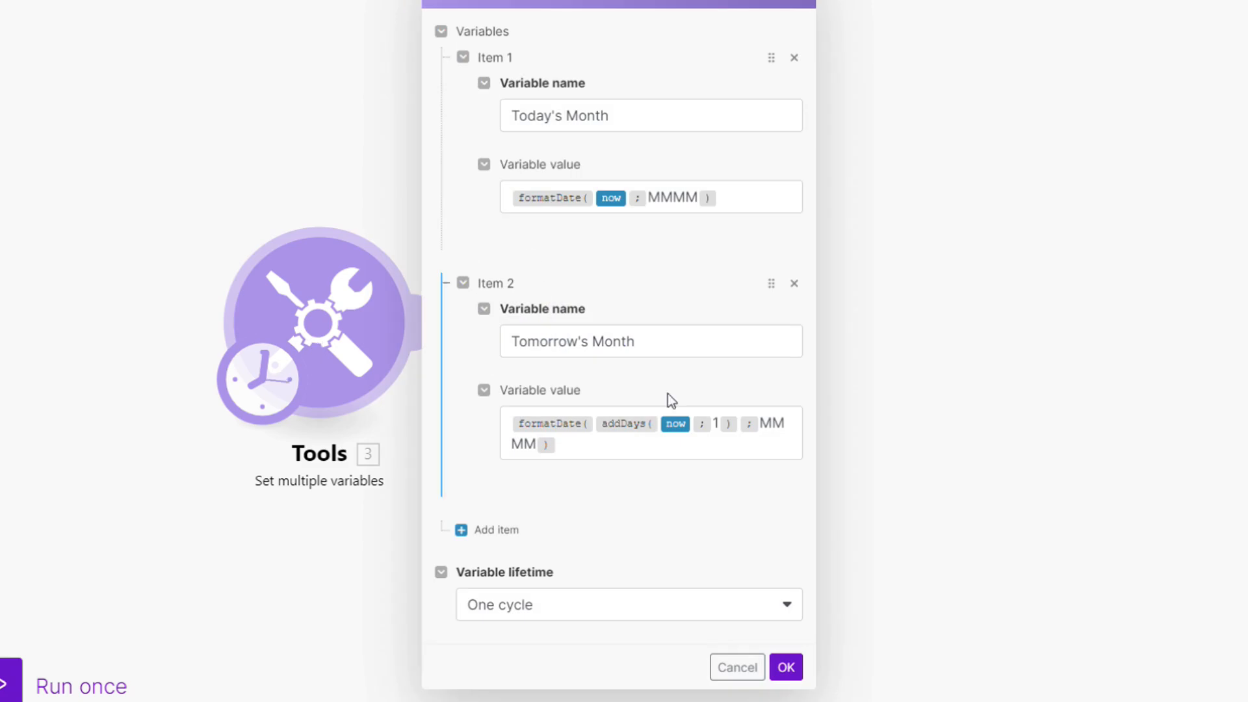
- Inspect the variables module's output and highlight the November month value
left_click(784, 666)
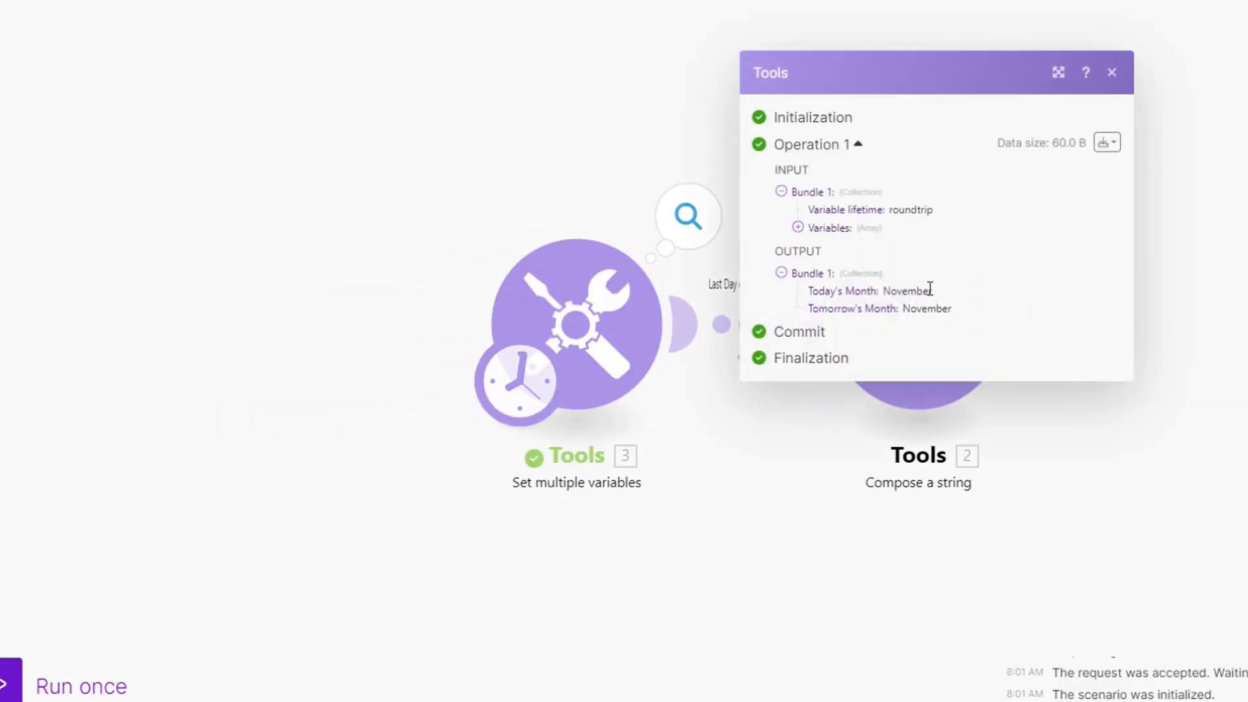
double_click(903, 290)
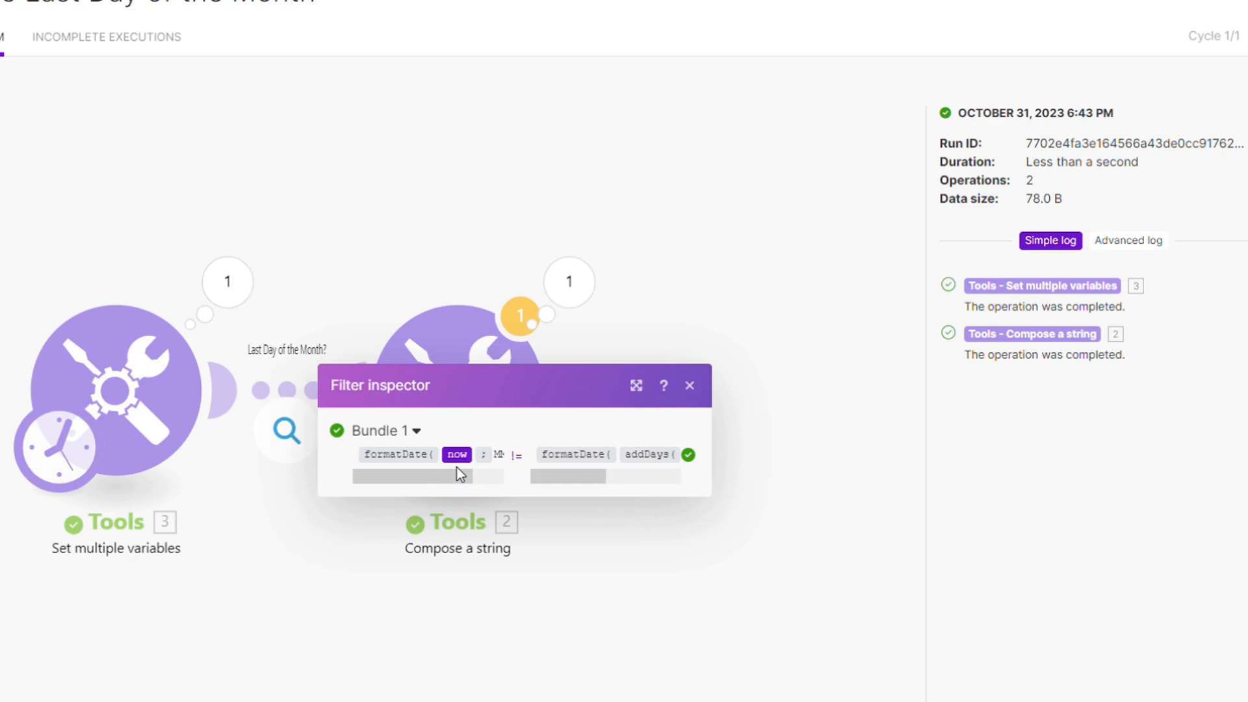
- Close the filter inspector and reopen the Last Day of the Month? filter settings
left_click(689, 386)
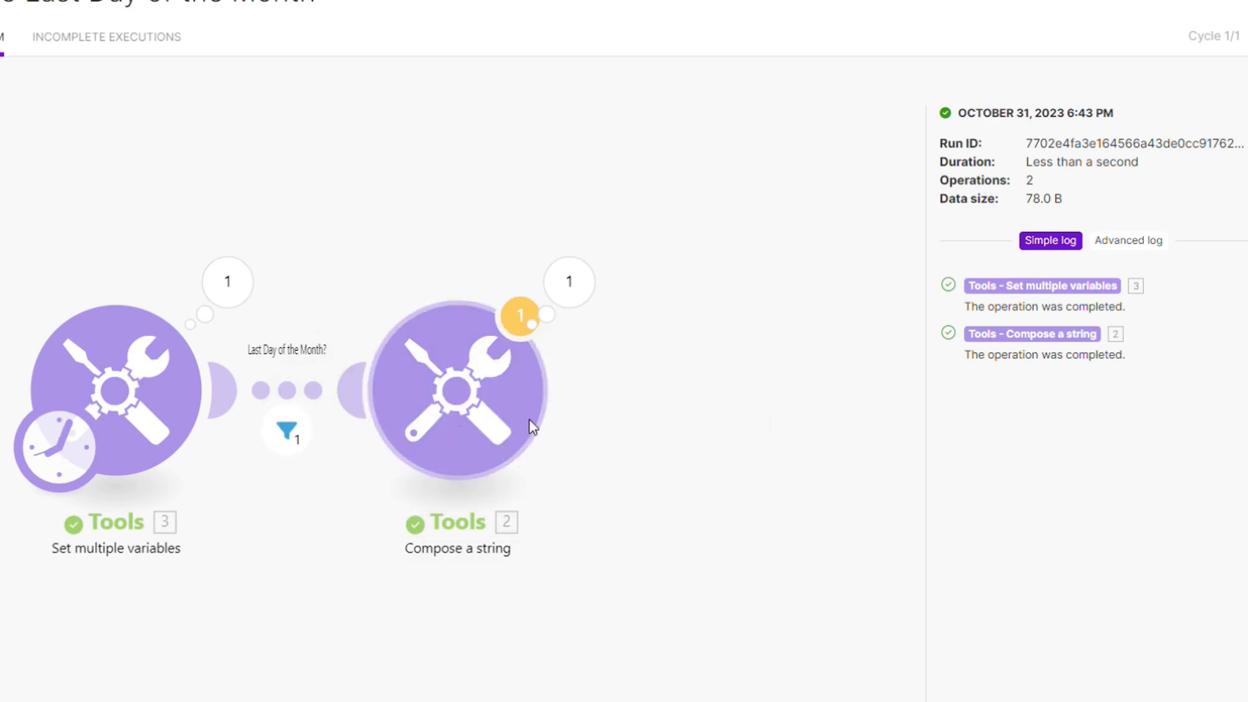
left_click(286, 431)
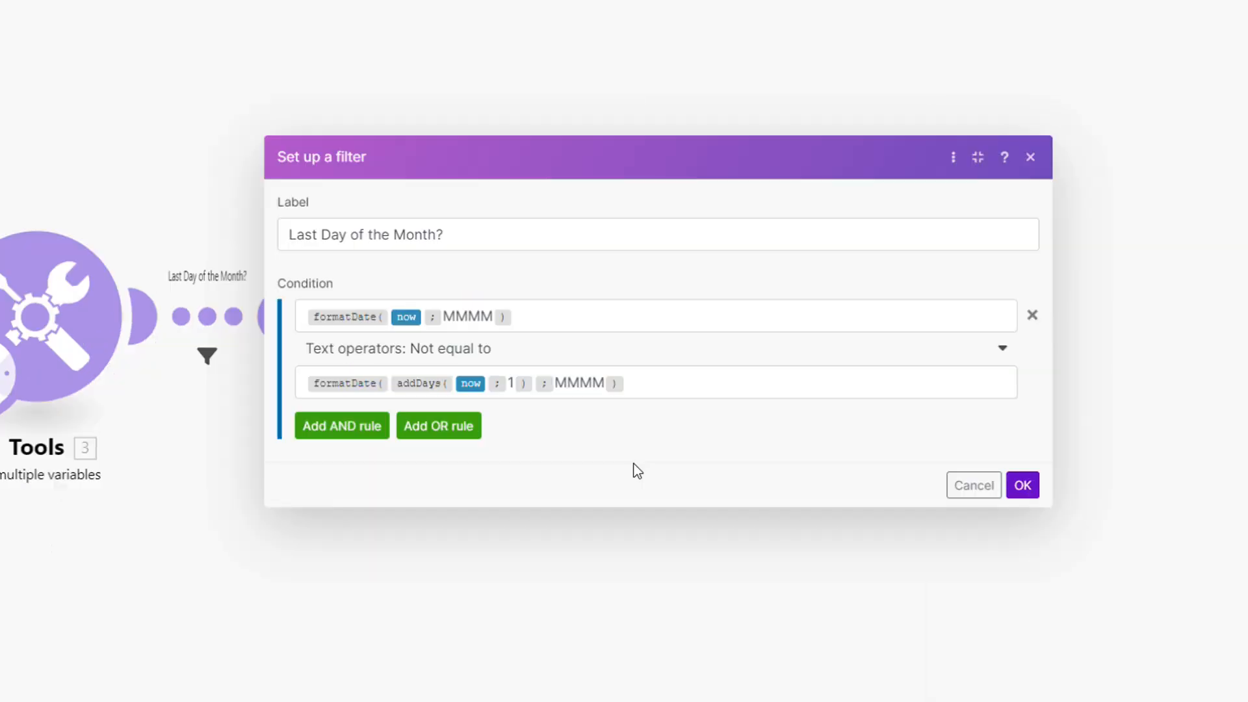